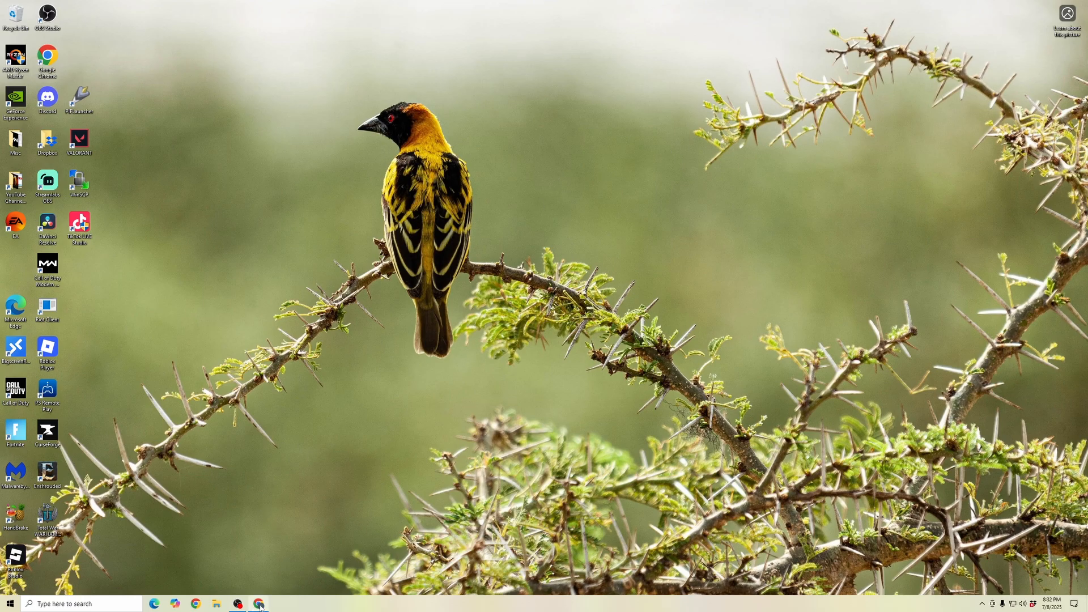
Launch Chrome and reach the Aternos home page from a Google search for 'aternos'
left_click(258, 603)
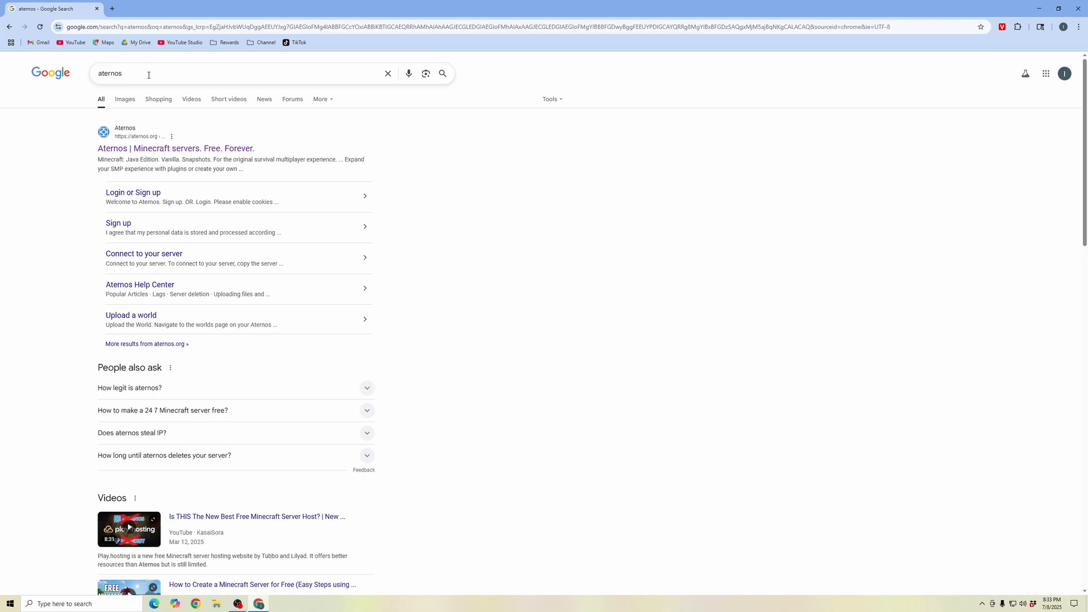
left_click(176, 148)
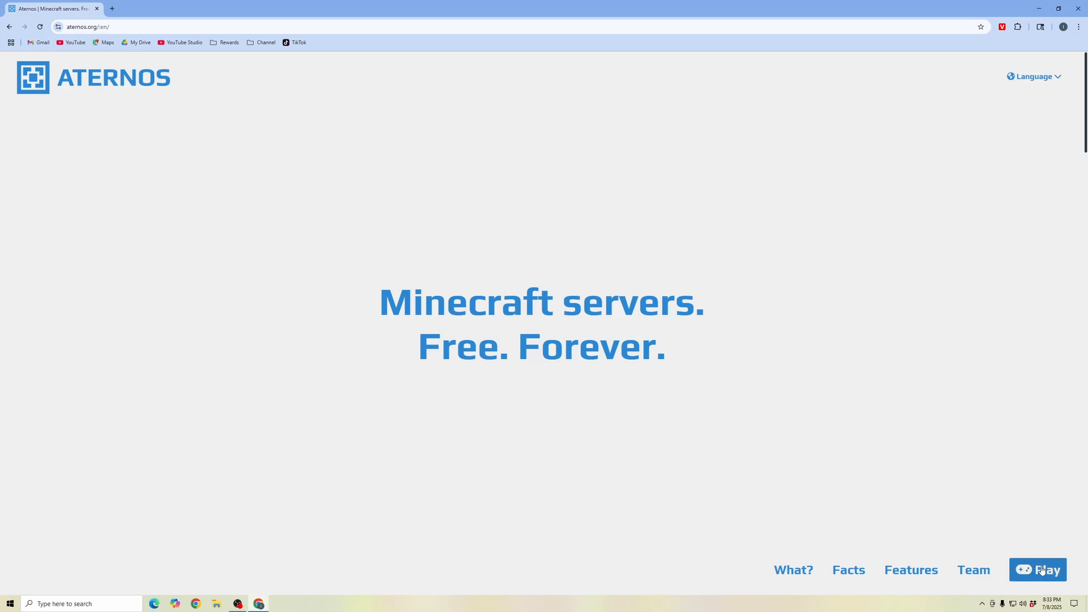
Go from the Aternos home page into the account's Servers list via Play
left_click(1037, 570)
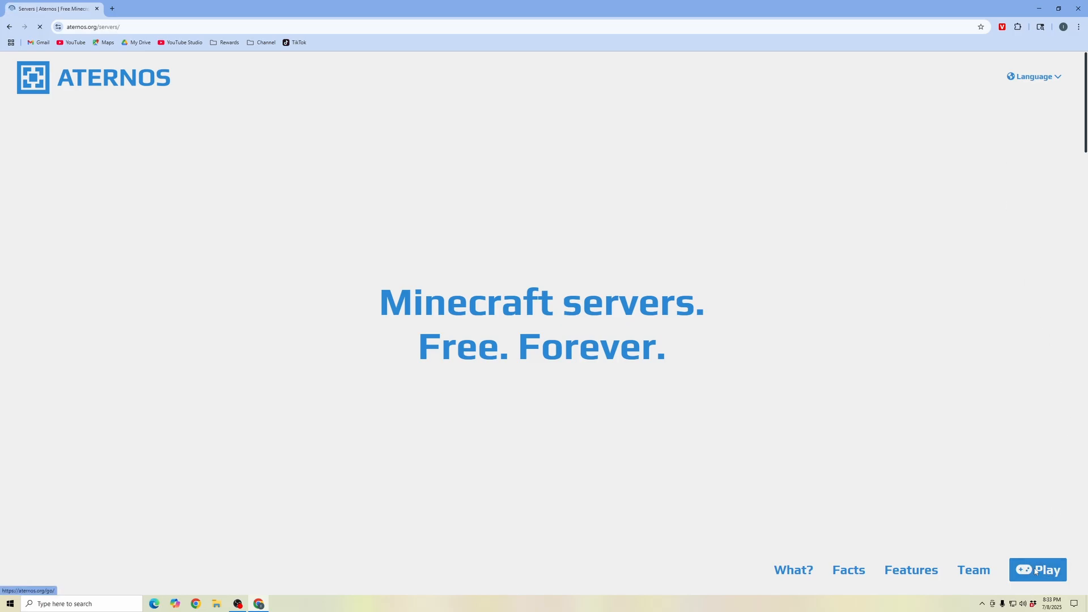
left_click(1037, 570)
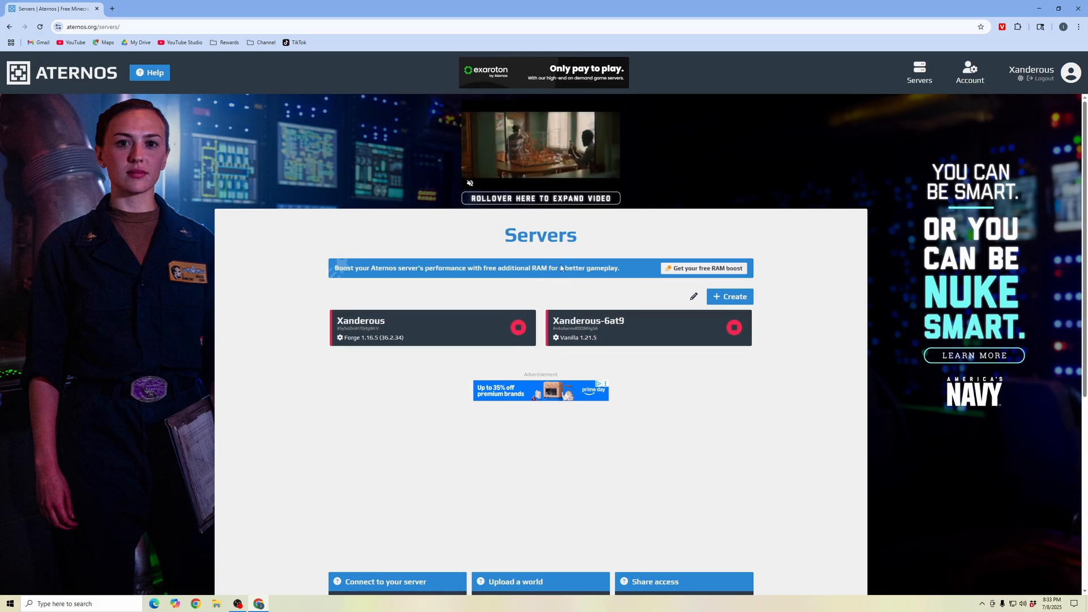
mouse_move(729, 296)
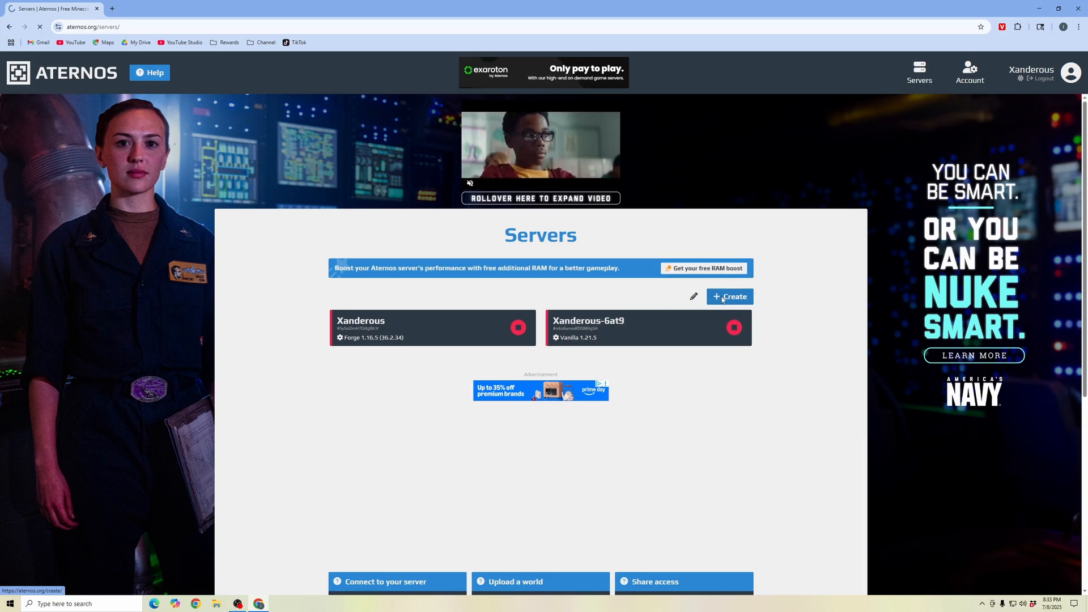
Create a new Java Edition server, Xanderous-KXIw, from the Servers page
left_click(729, 296)
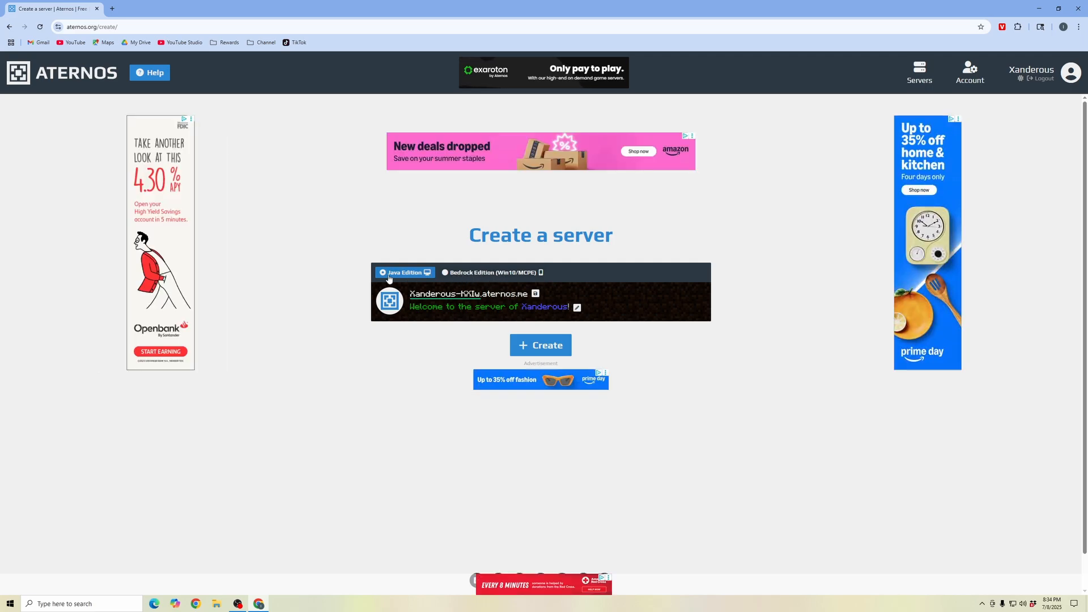
mouse_move(401, 279)
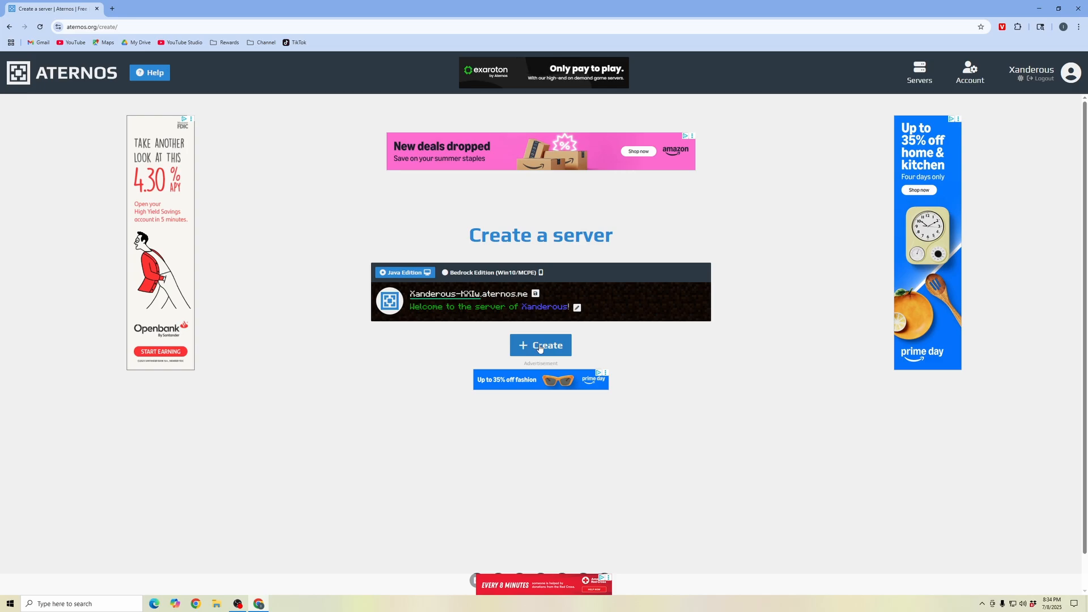
left_click(539, 345)
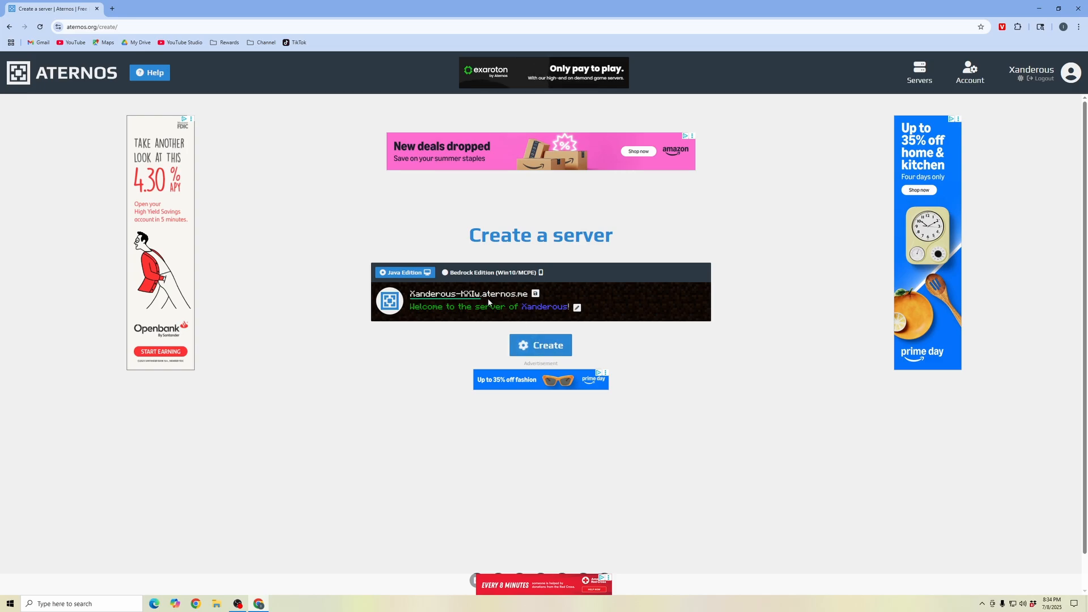
left_click(539, 345)
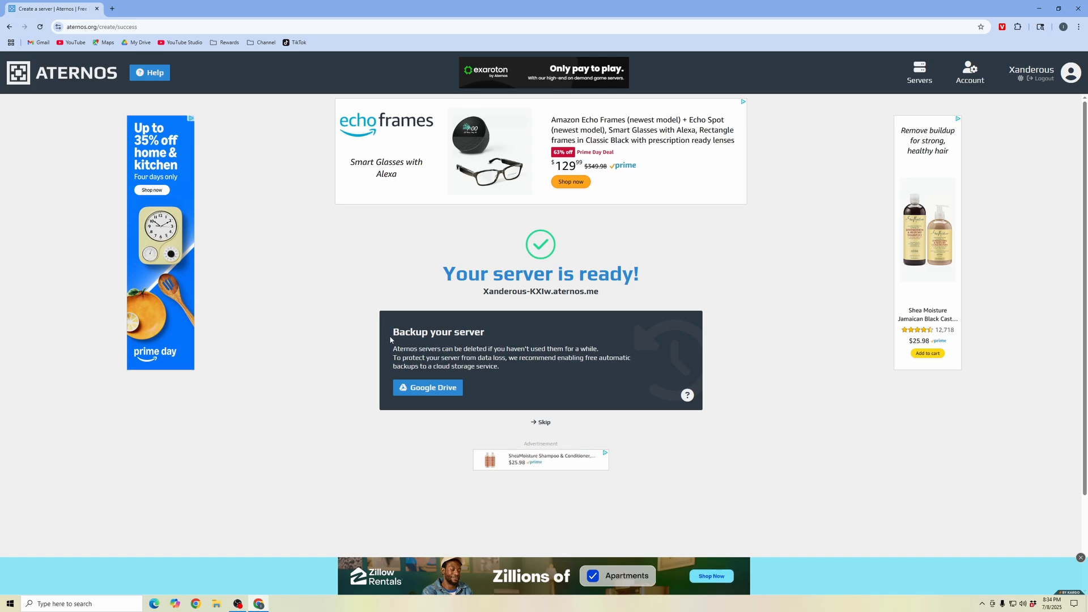
mouse_move(428, 388)
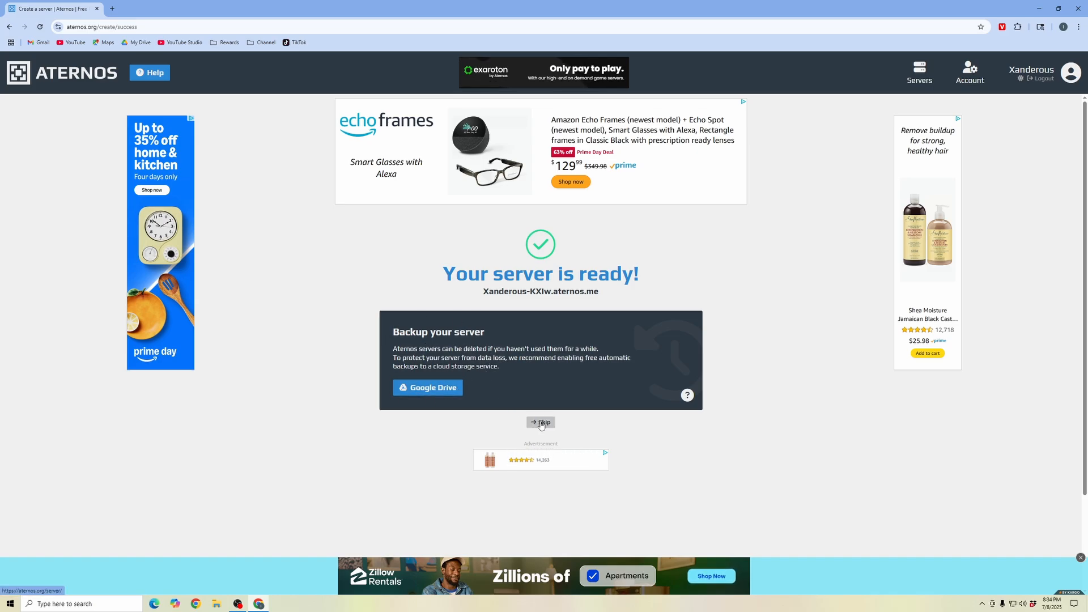
Skip the backup offer and land on the new server's offline Vanilla 1.21.7 dashboard
left_click(539, 423)
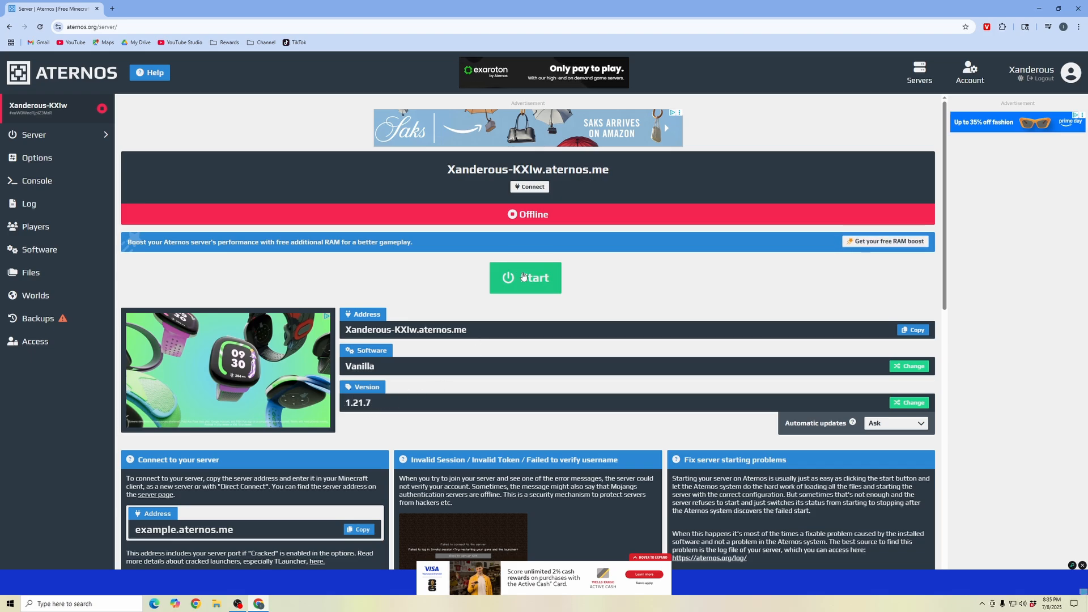
mouse_move(36, 180)
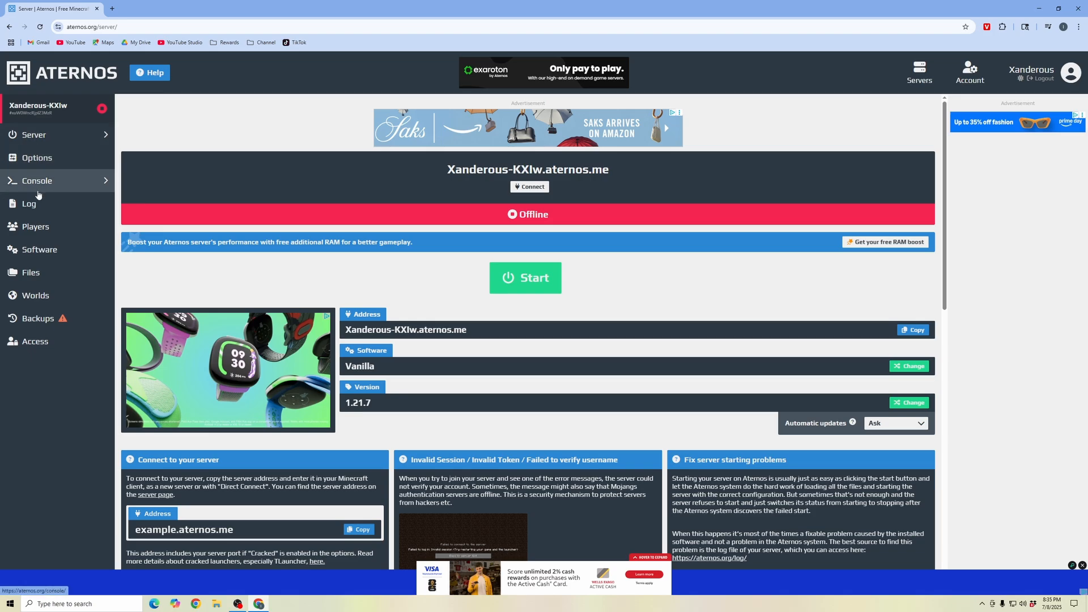
mouse_move(60, 180)
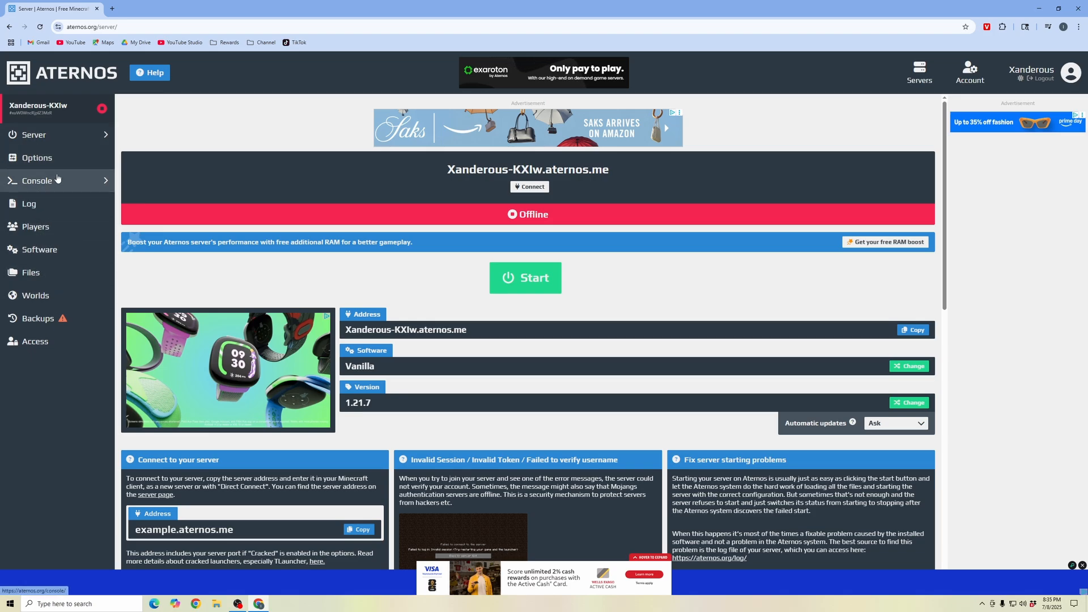
left_click(36, 158)
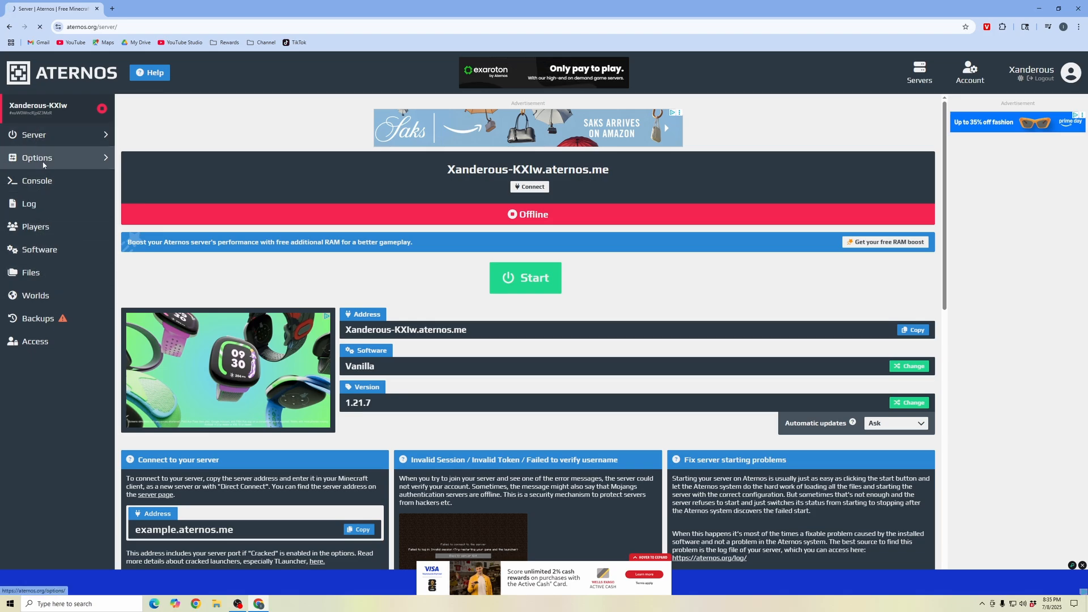
Review the server's Options page: 20 slots, Survival gamemode, Easy difficulty
left_click(36, 158)
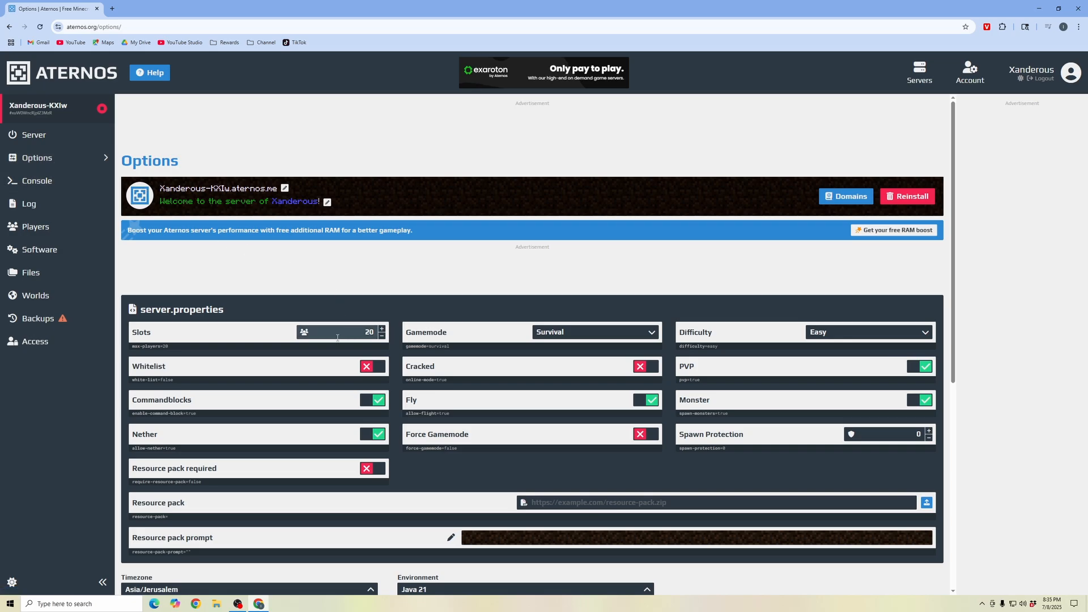
scroll("down", 3)
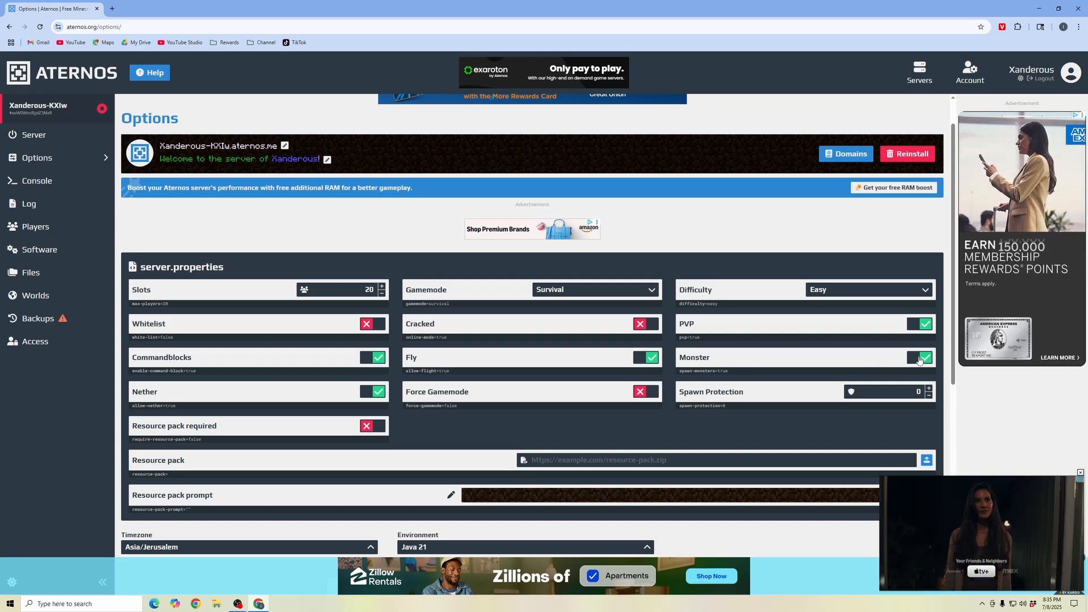
scroll("down", 3)
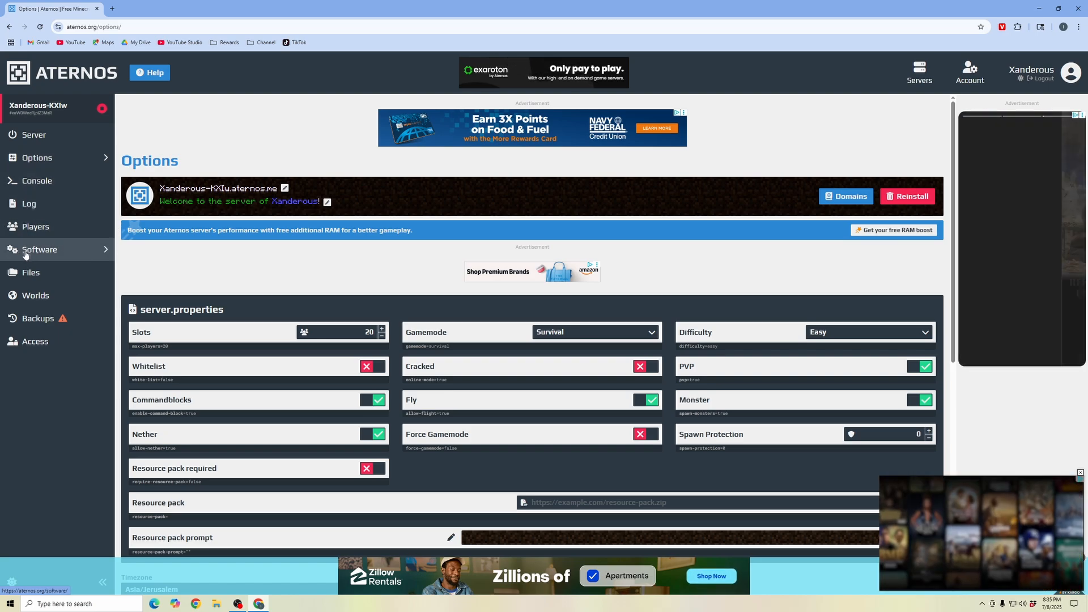
Check the Software page (Vanilla installed) and the empty world/datapacks folder, then return to the overview
left_click(38, 249)
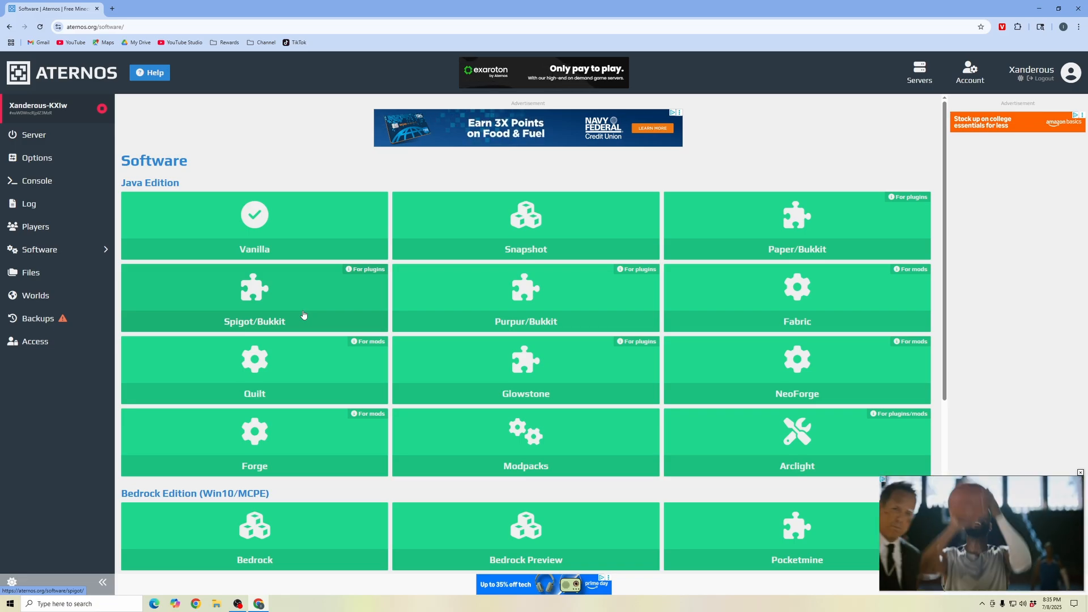
scroll("down", 3)
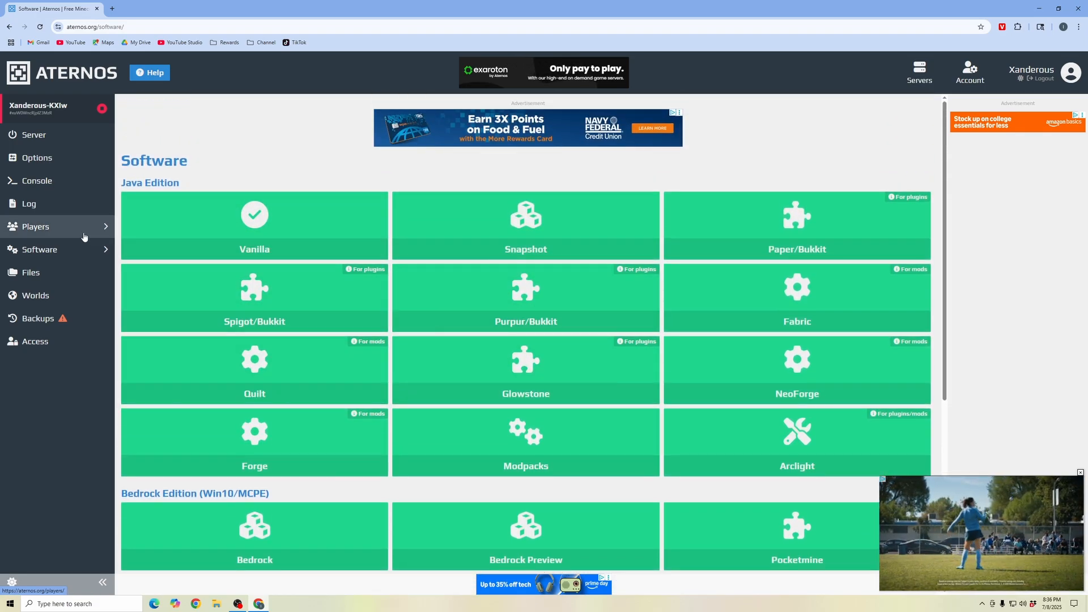
left_click(31, 272)
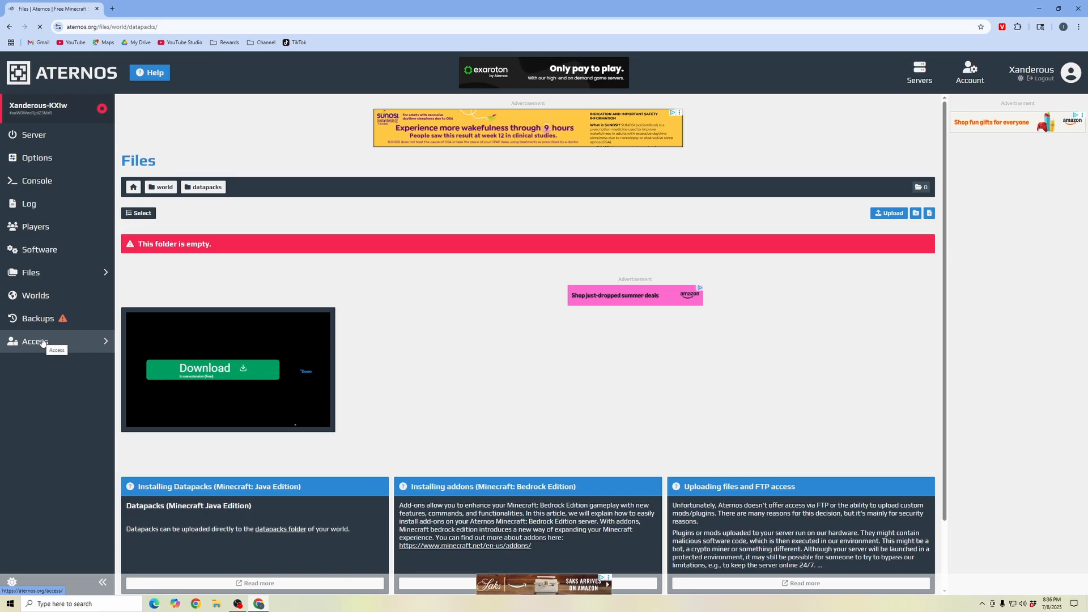
mouse_move(36, 160)
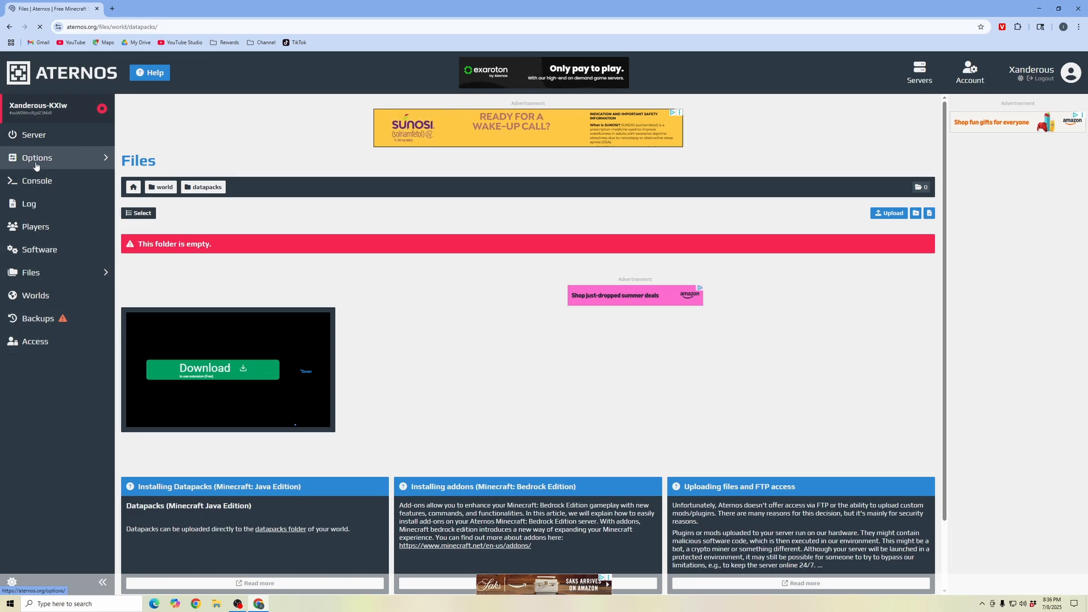
left_click(33, 135)
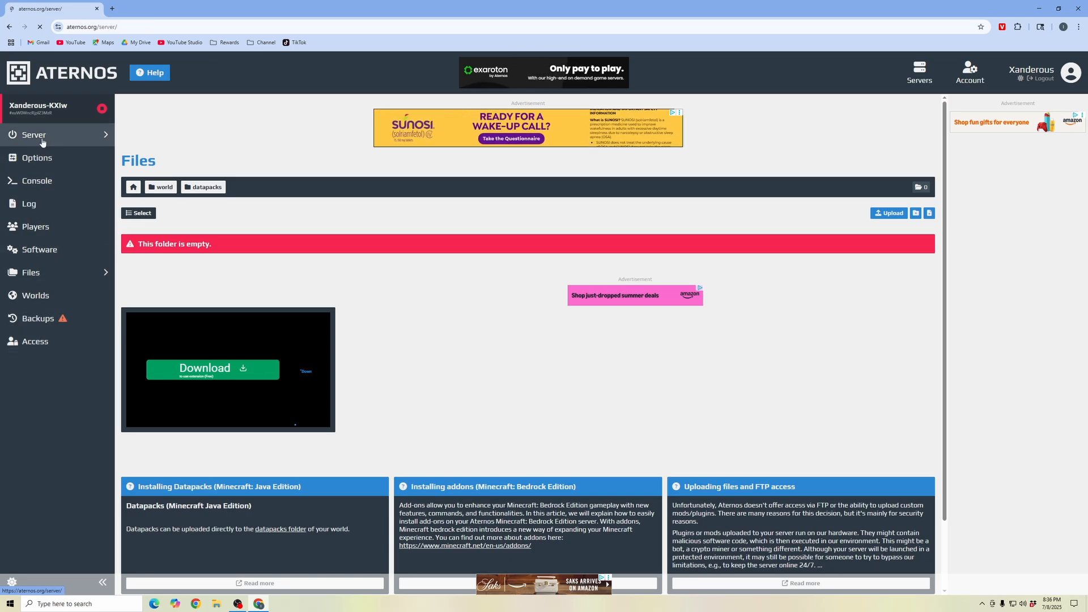
Start the Xanderous-KXIw server, accepting the advertisement, until it shows Online with 0/20 players
left_click(33, 135)
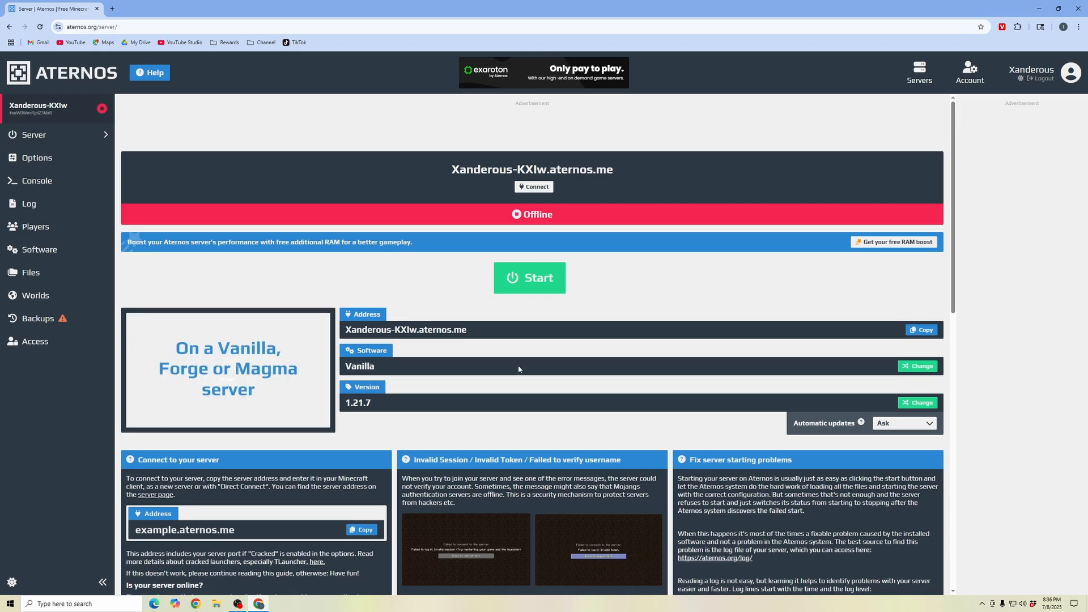
scroll("down", 3)
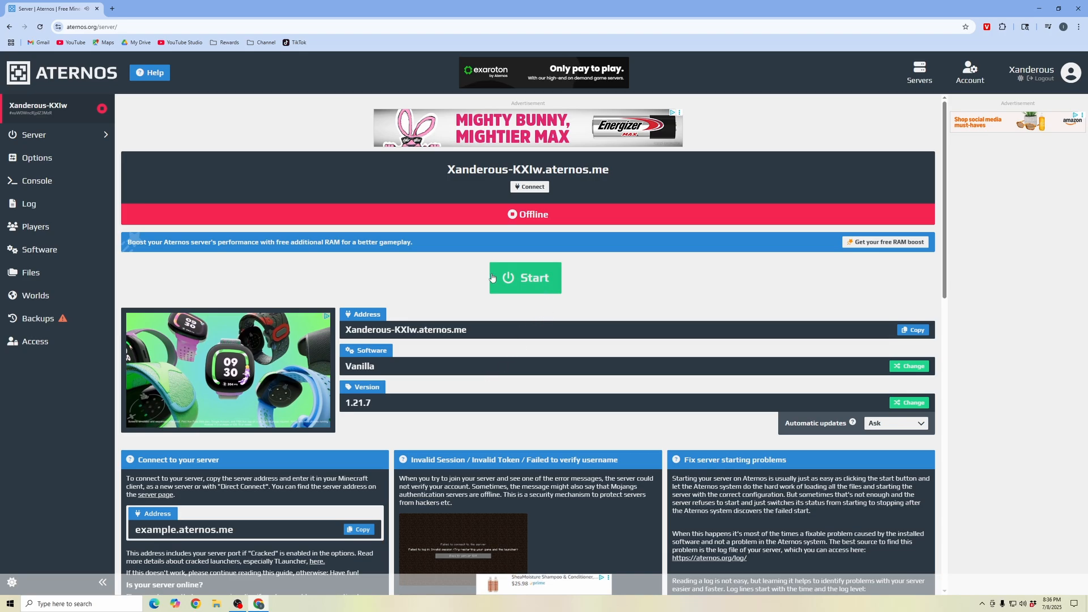
mouse_move(522, 277)
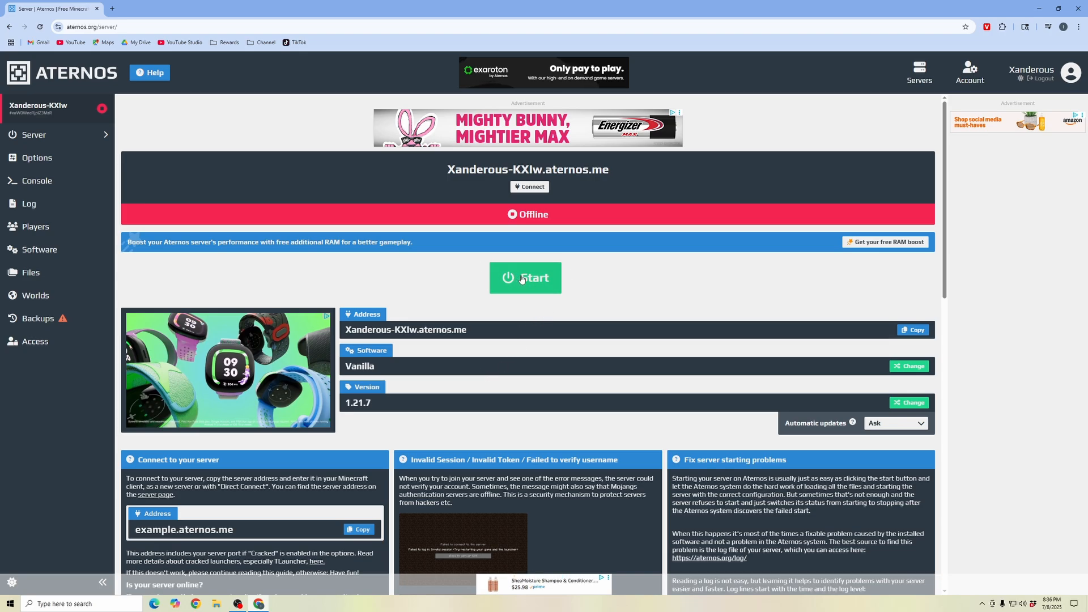
left_click(525, 277)
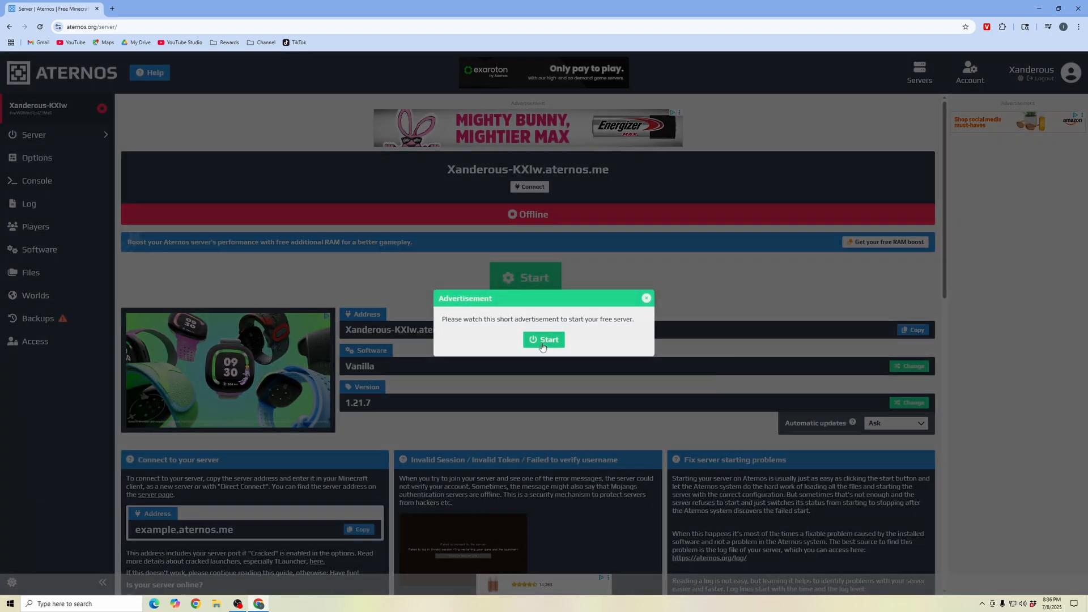
left_click(543, 339)
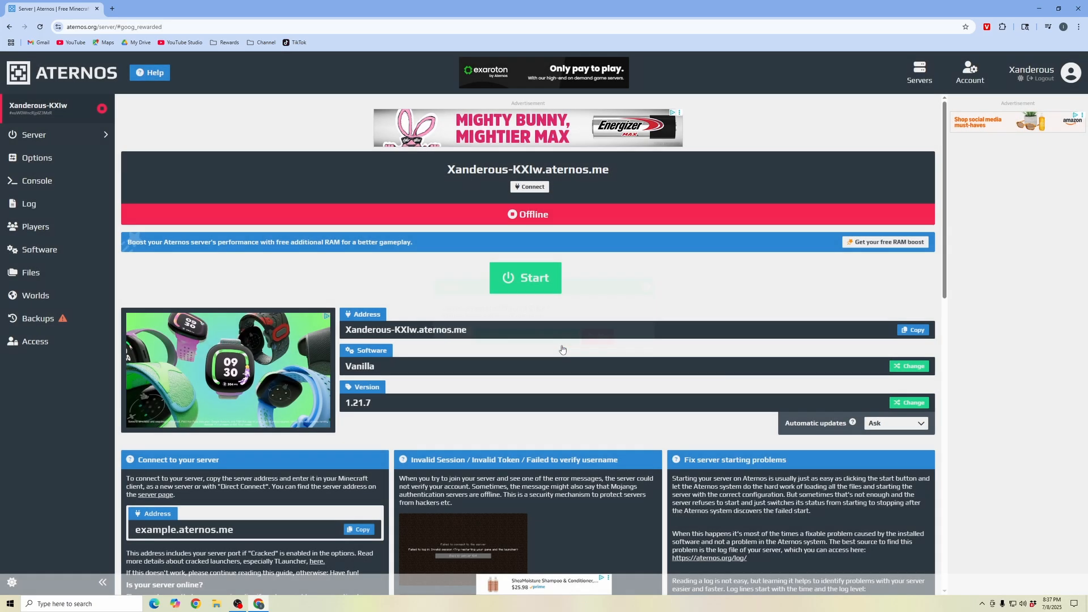
left_click(525, 278)
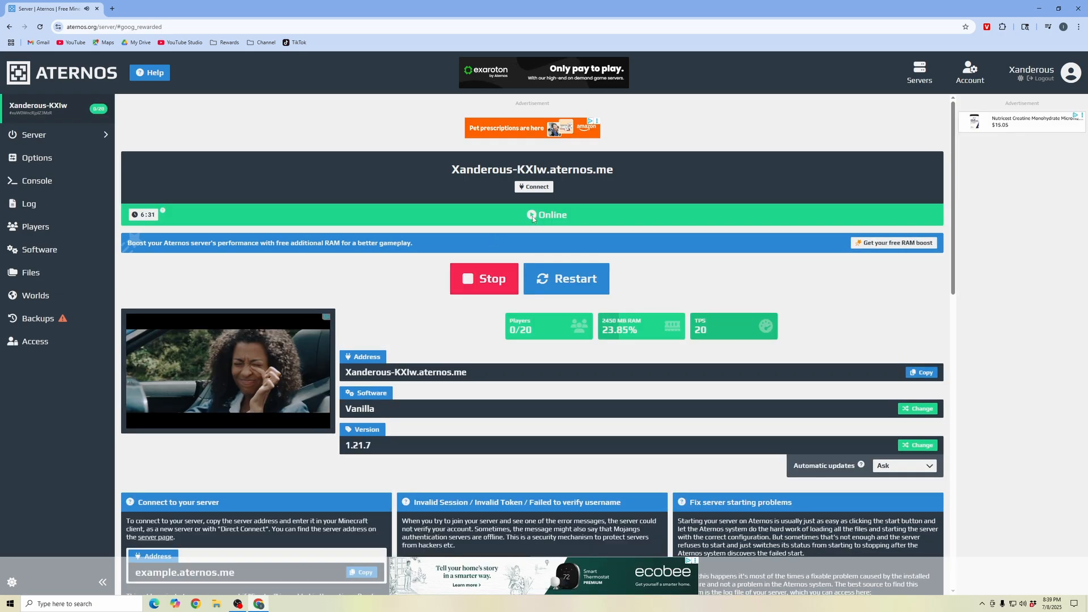
mouse_move(161, 231)
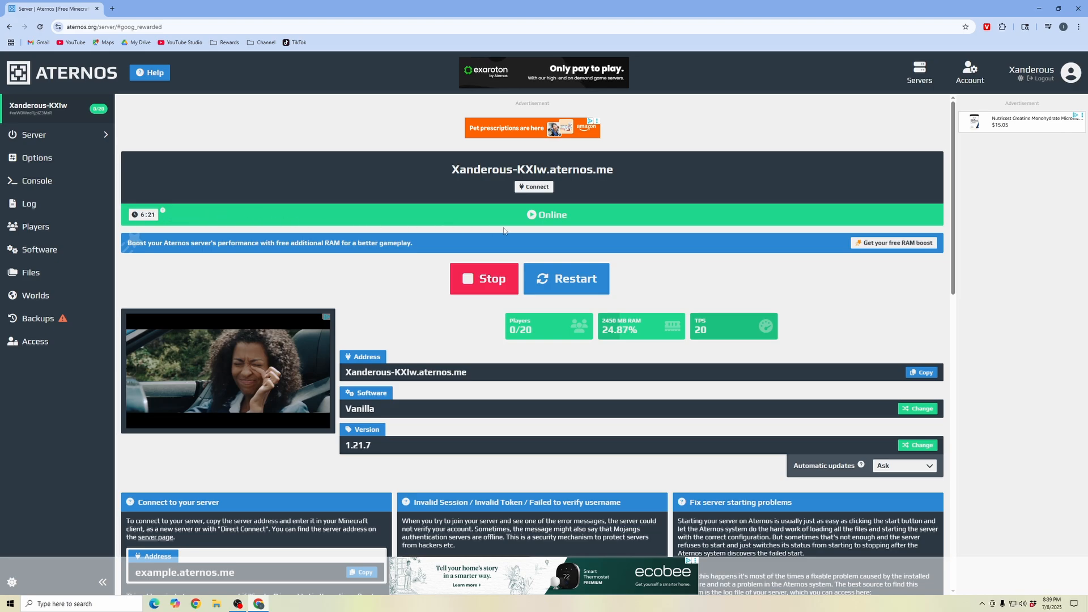
mouse_move(493, 222)
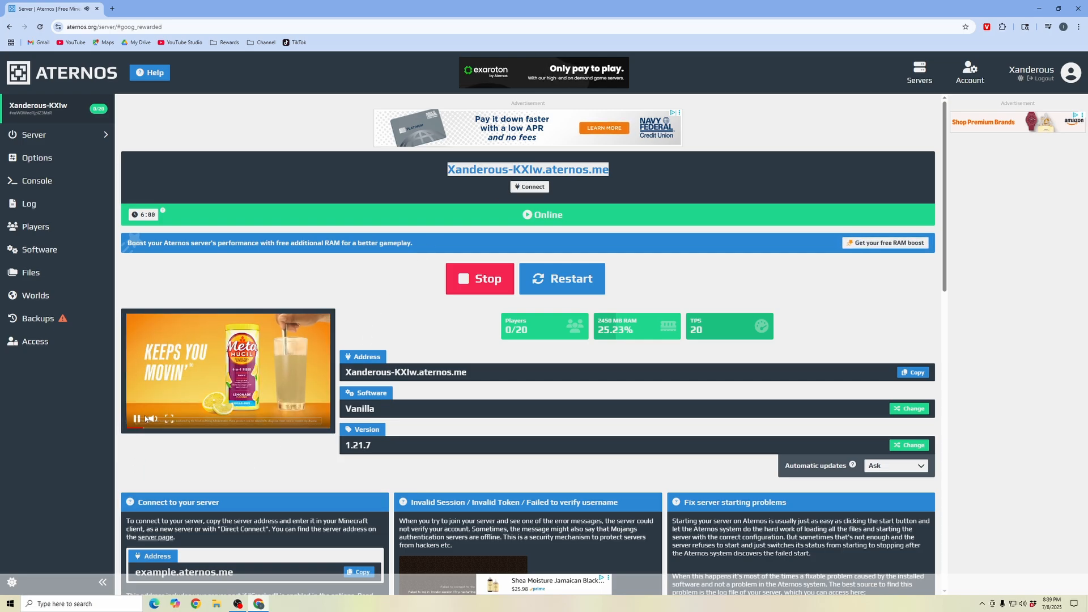
Switch to Minecraft Java Edition and select Coolish Server in the multiplayer list, shown online with 0/20 players
left_click(280, 603)
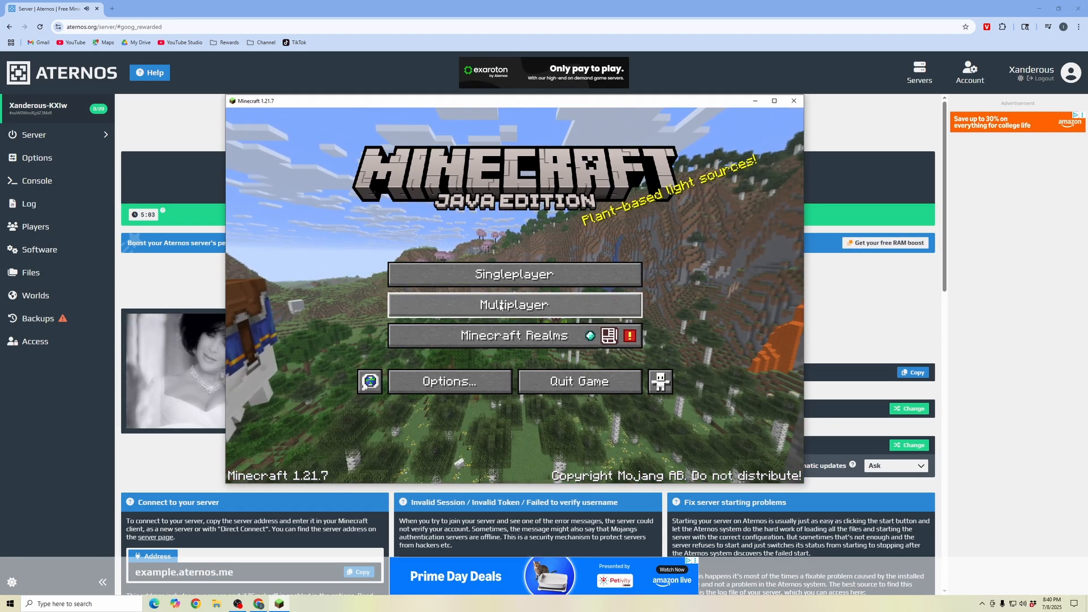
left_click(514, 304)
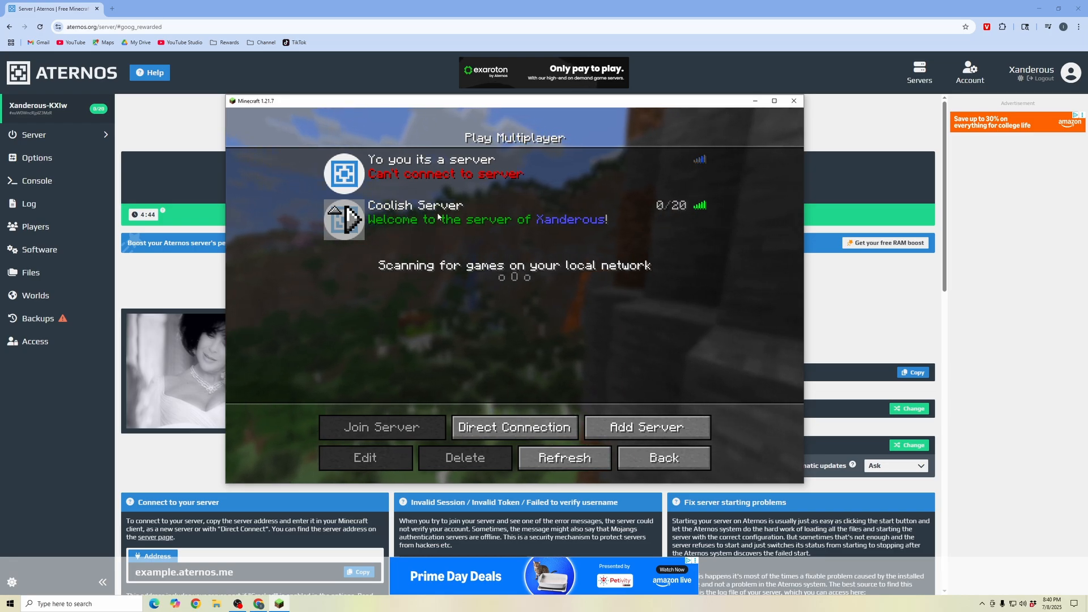
left_click(486, 219)
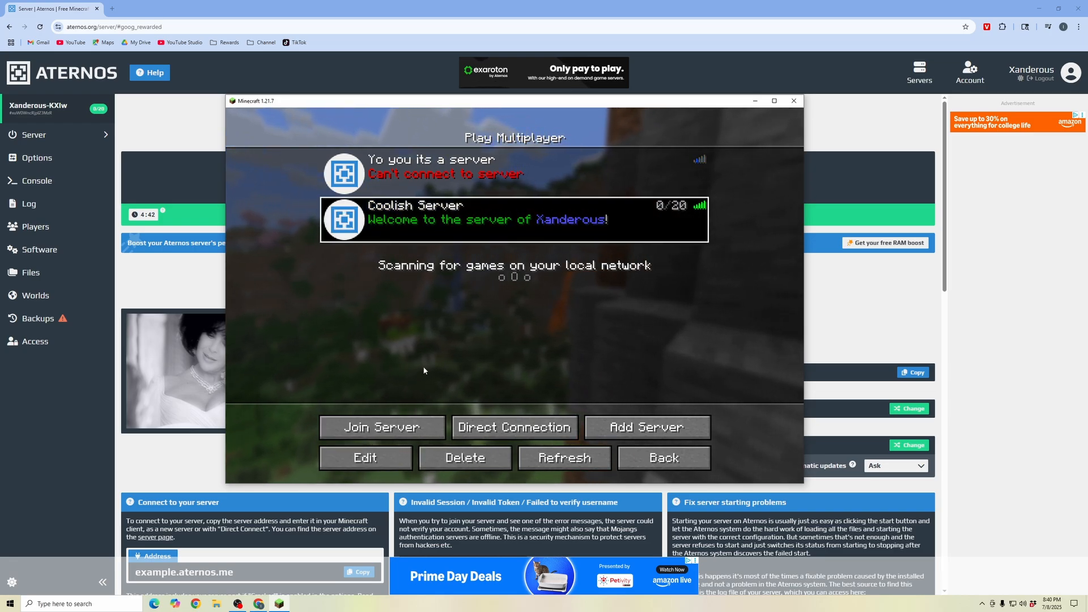